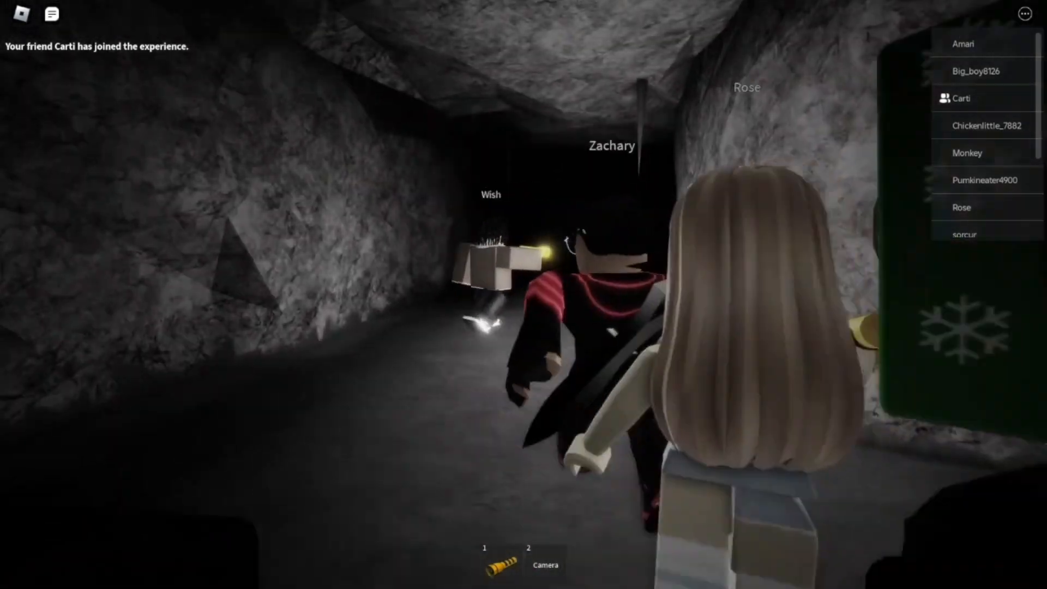
Crouch down and crawl into the low dark tunnel behind the group.
{"action": "left_click", "coordinate": [501, 560]}
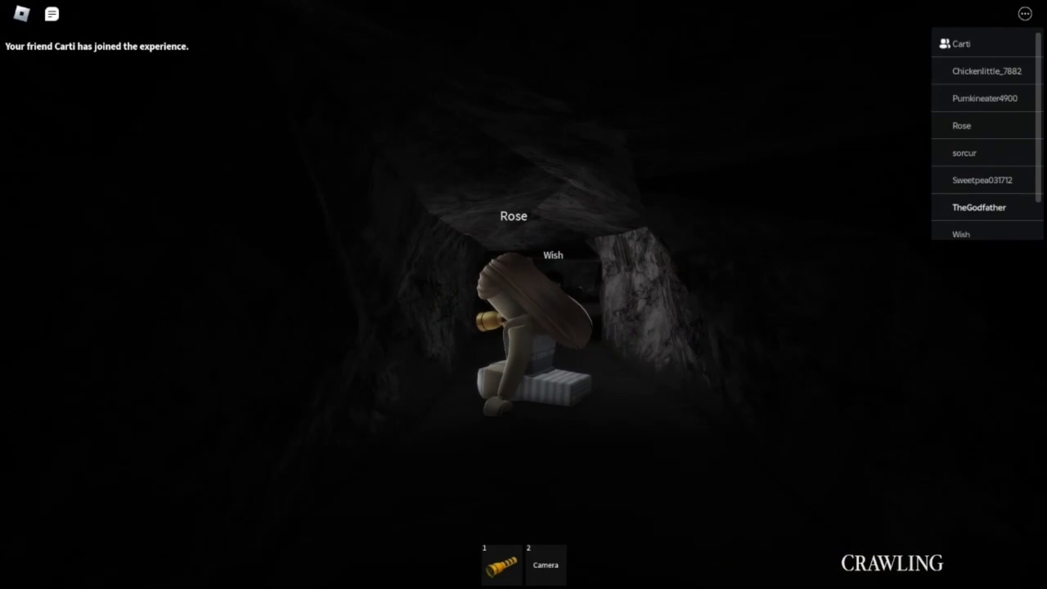
Equip the flashlight and switch it on to light the tunnel ahead.
{"action": "left_click", "coordinate": [545, 564]}
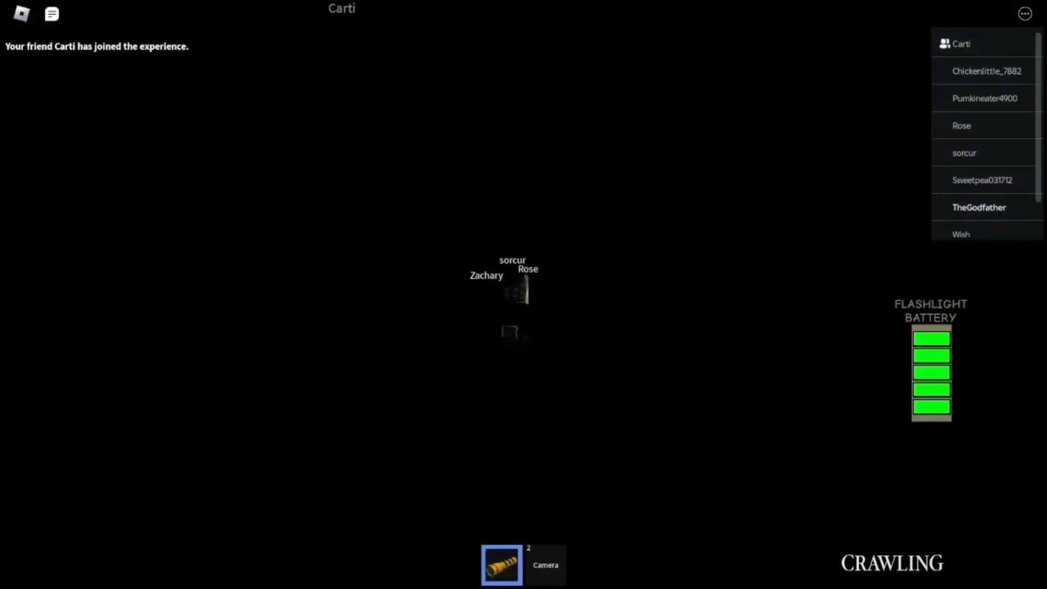
{"action": "left_click", "coordinate": [545, 564]}
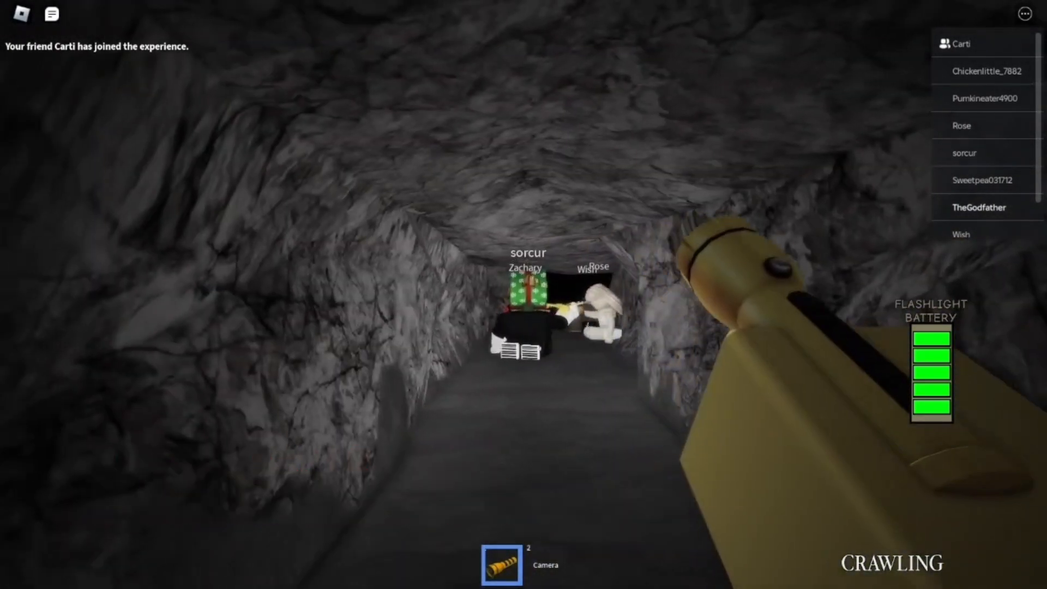
Keep the flashlight active while exploring the tunnels and collecting the spare battery.
{"action": "left_click", "coordinate": [545, 563]}
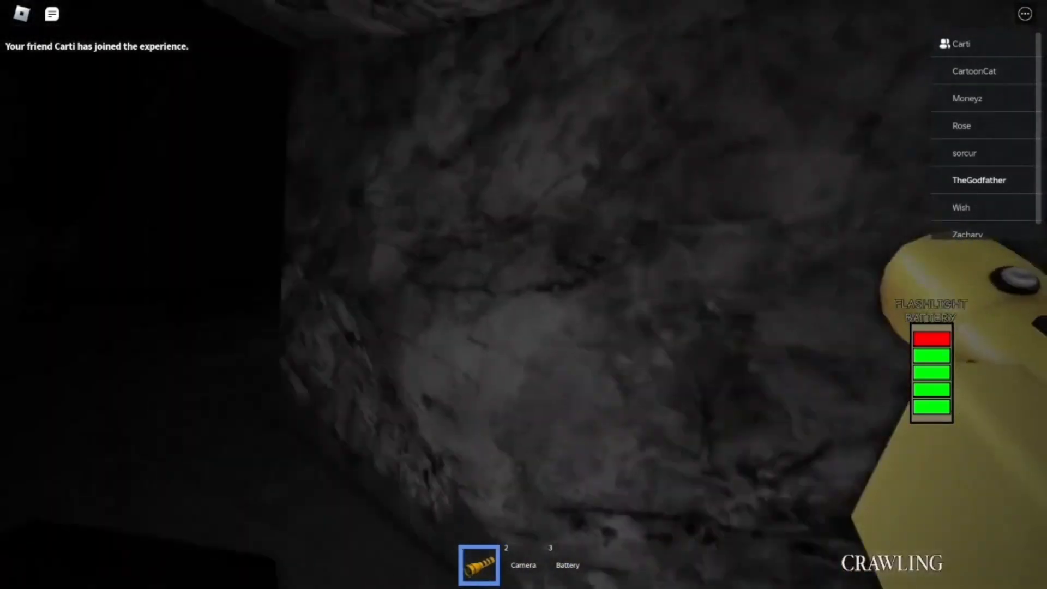
Briefly hold the camera from slot 2, then switch back to slot 1 in the brick maze.
{"action": "key", "text": "2"}
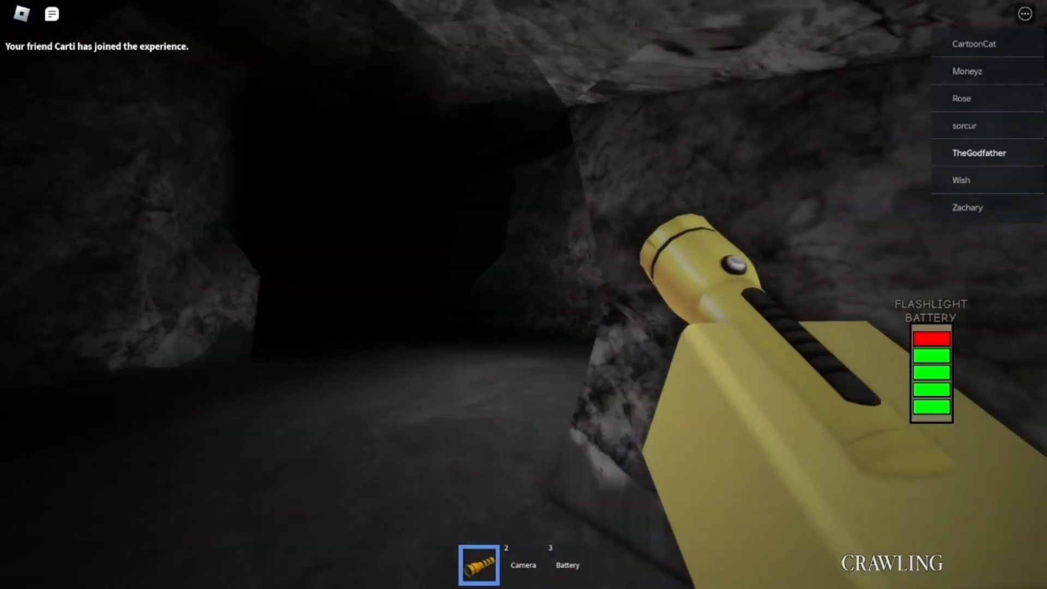
{"action": "key", "text": "2"}
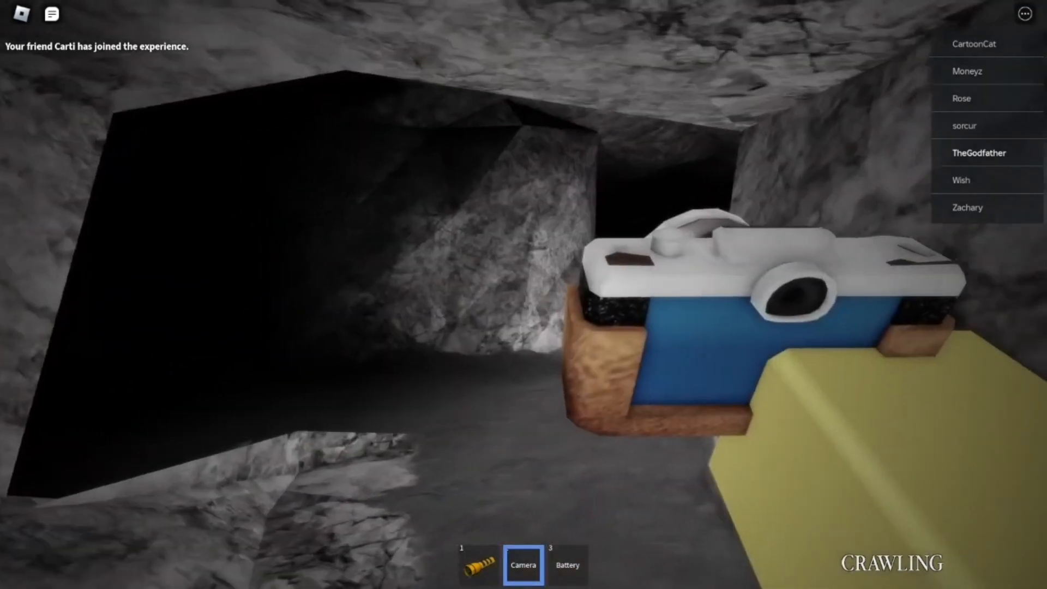
{"action": "key", "text": "1"}
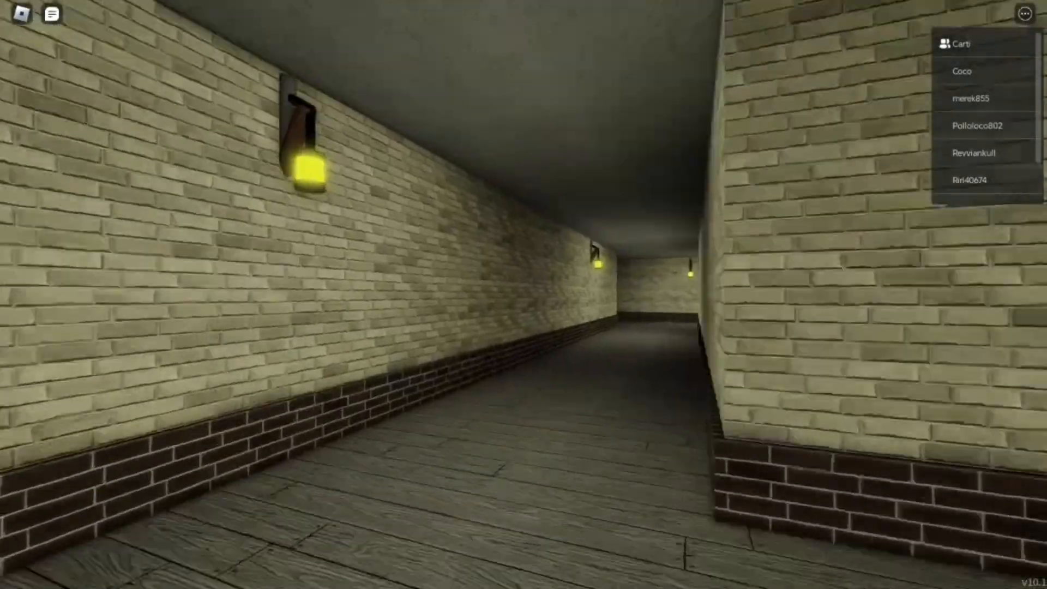
{"action": "mouse_move", "coordinate": [524, 294]}
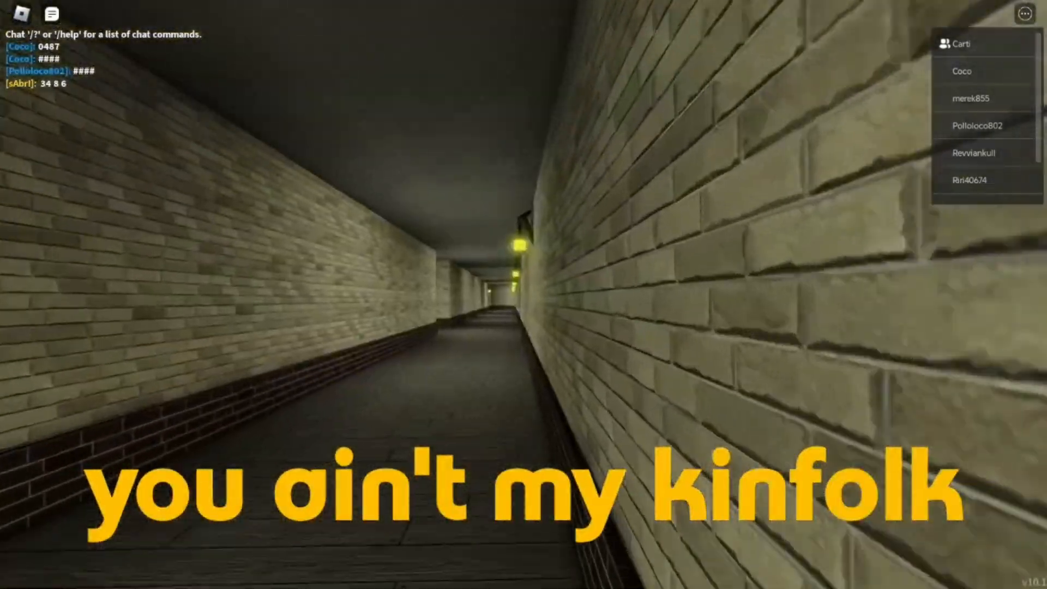
{"action": "mouse_move", "coordinate": [523, 295]}
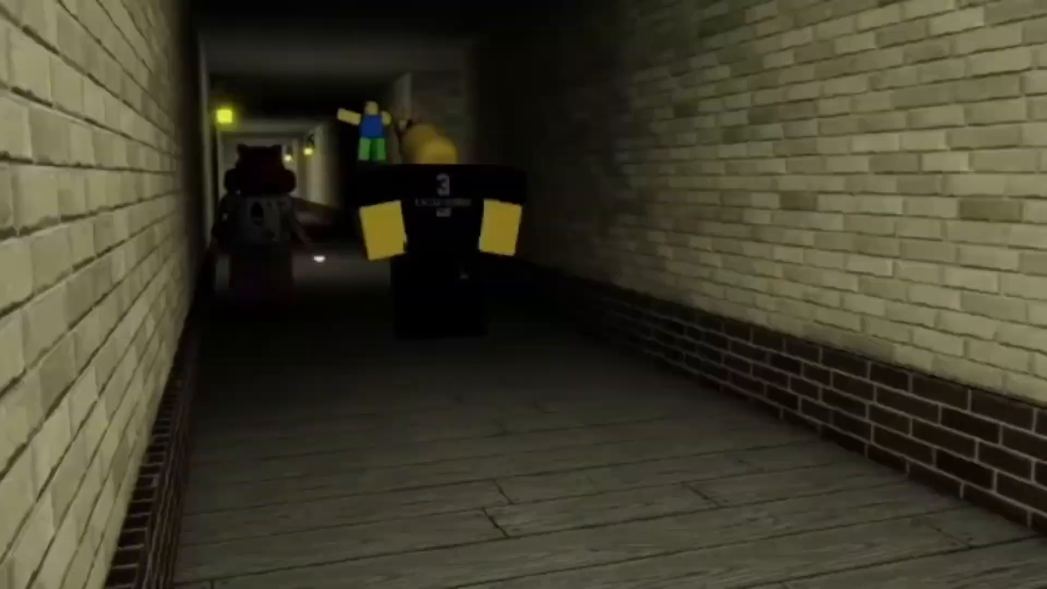
Walk forward down the lantern-lit hallway after reading the posted chat codes.
{"action": "key", "text": "w"}
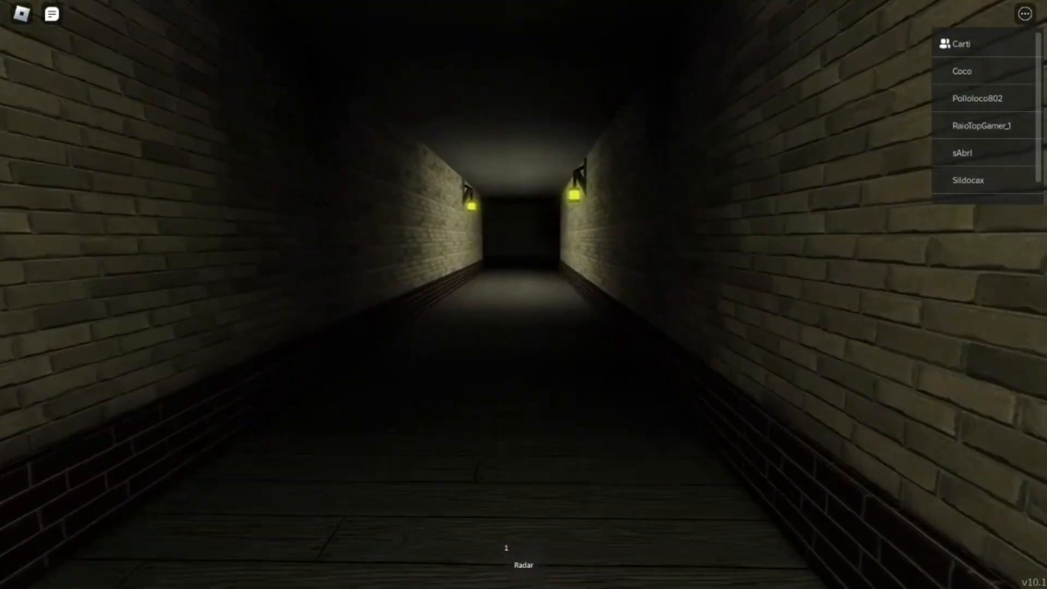
Walk forward through the corridors toward the dark figure ahead.
{"action": "key", "text": "w"}
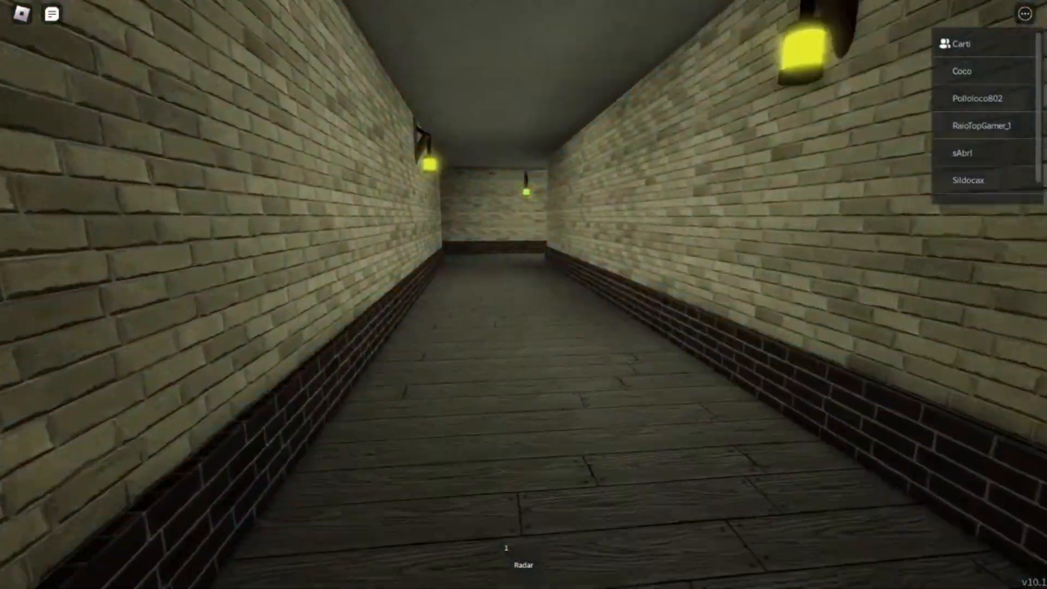
{"action": "key", "text": "w"}
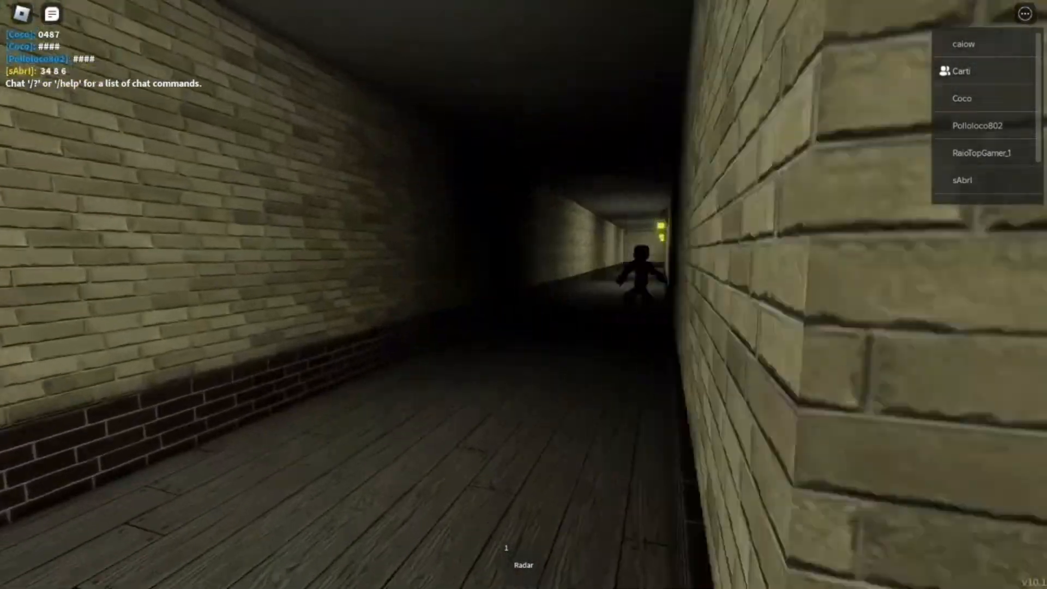
Take out the radar from slot 1 to check for monsters along the corridor.
{"action": "left_click", "coordinate": [524, 564]}
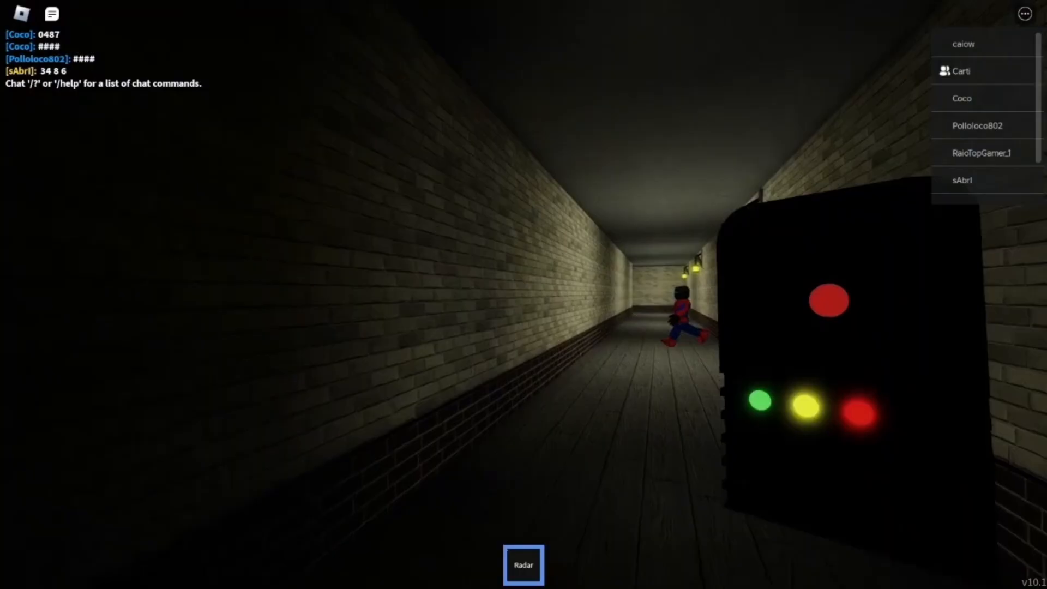
{"action": "left_click", "coordinate": [523, 564]}
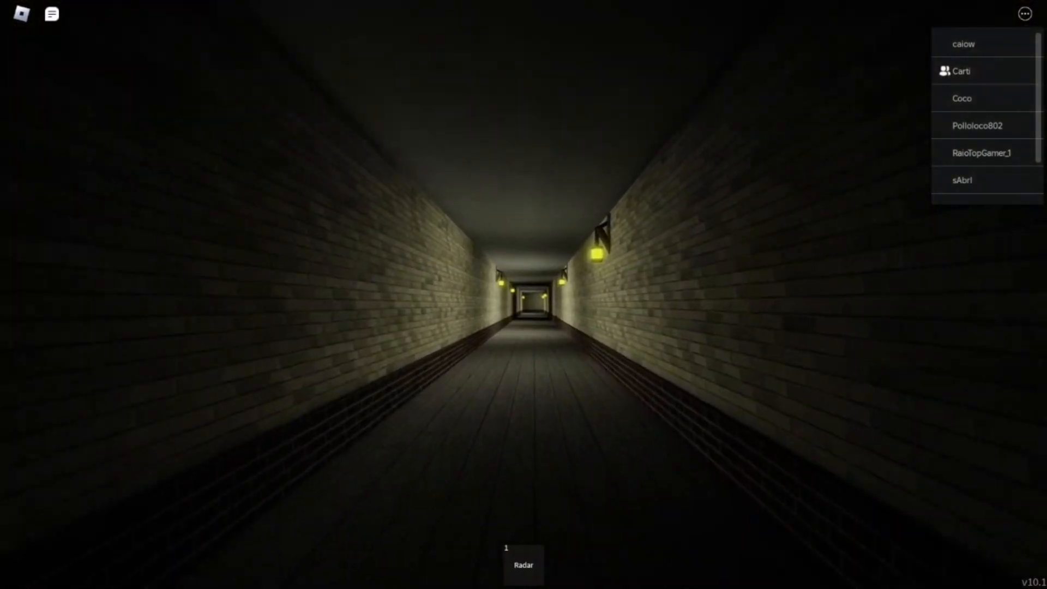
{"action": "left_click", "coordinate": [523, 564]}
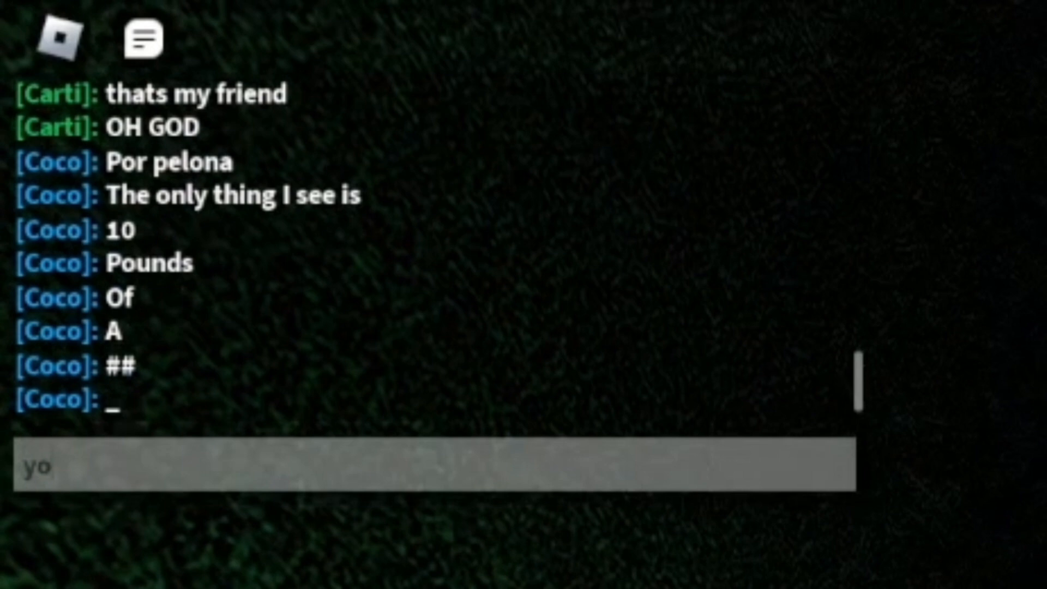
Send 'you boutta get pou' in chat and draft the follow-up 'im so so'.
{"action": "type", "text": "you boutta get pou"}
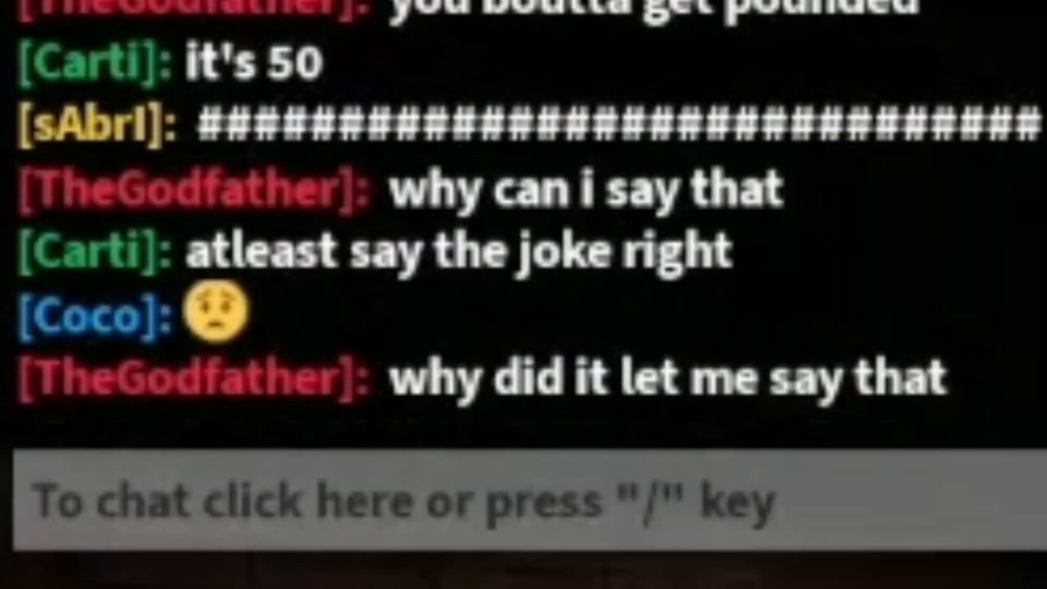
{"action": "type", "text": "im so so"}
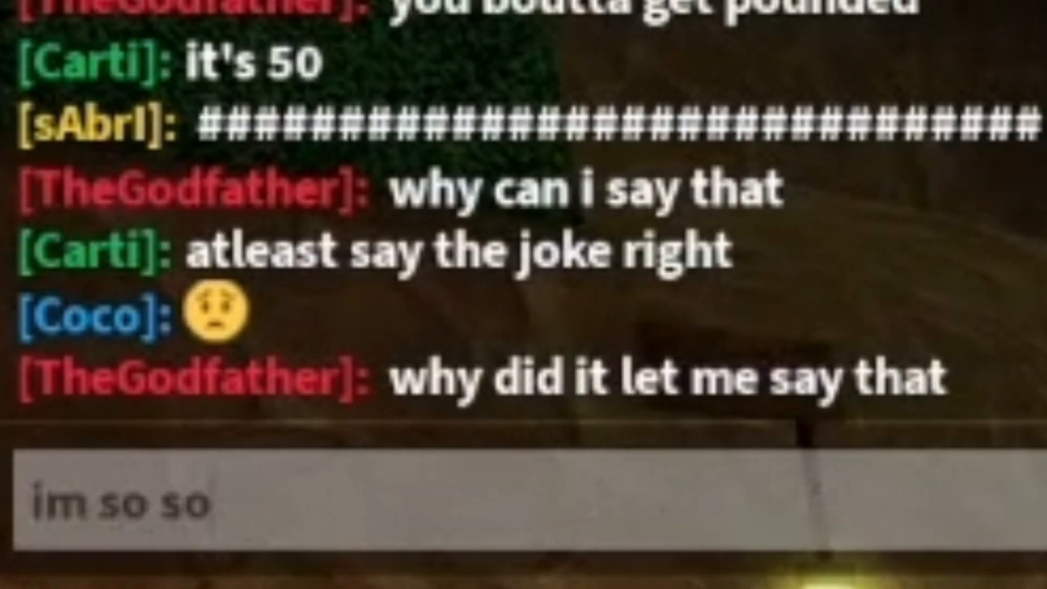
{"action": "key", "text": "Enter"}
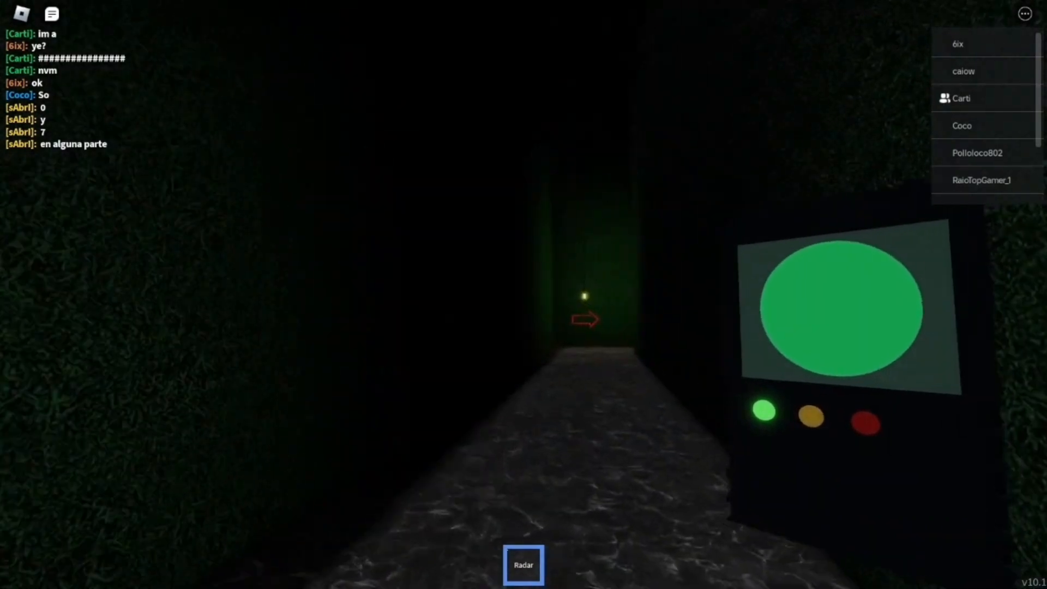
Walk toward the red arrow down the hedge corridor with the radar reading green.
{"action": "key", "text": "w"}
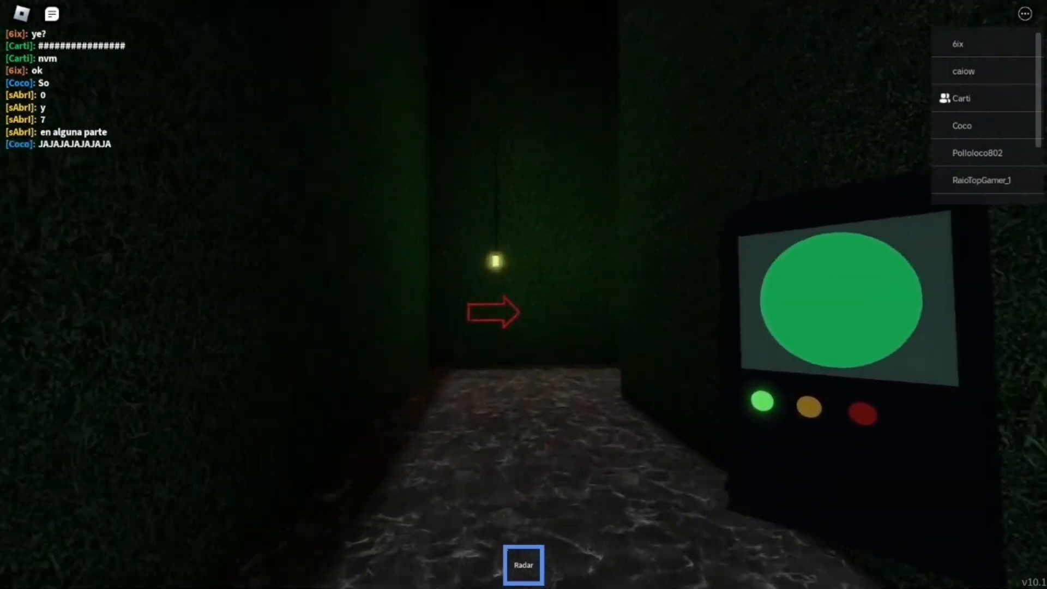